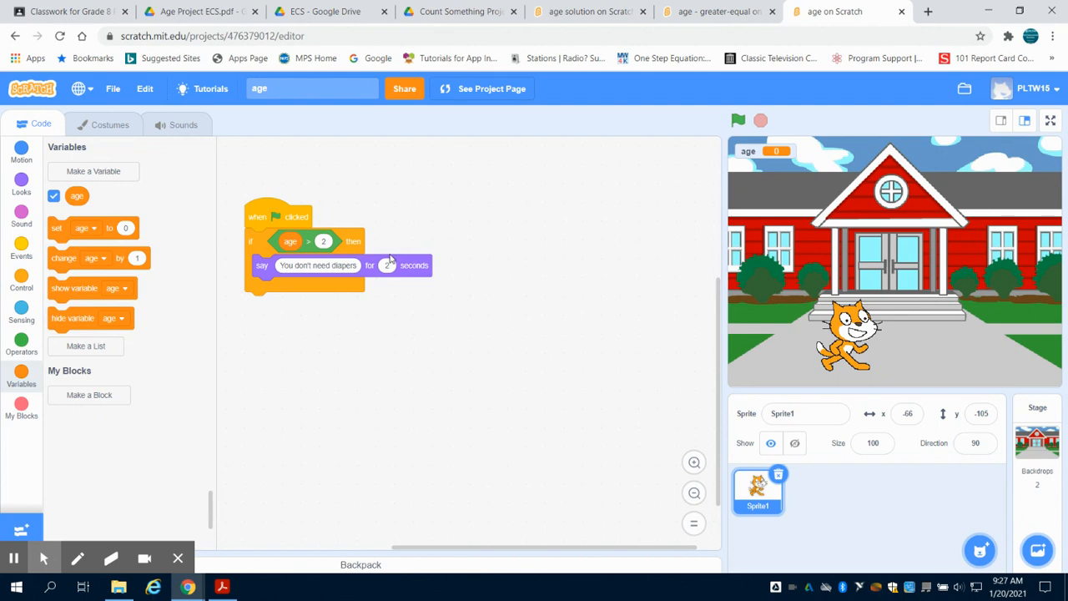
# Show the age monitor as a large readout, then as a slider, and drag its value.
pyautogui.click(387, 264)
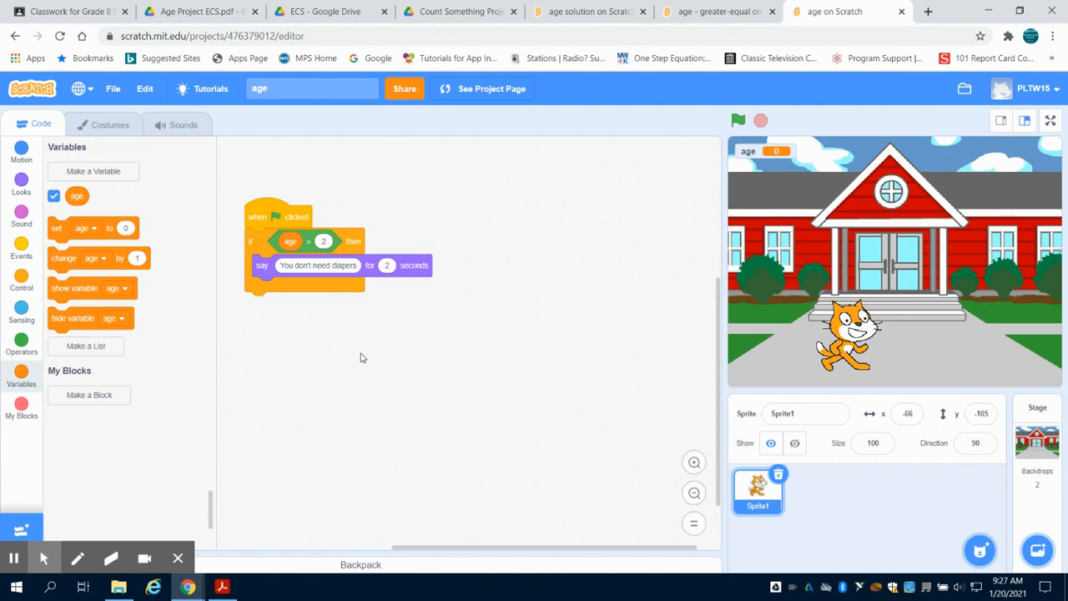
pyautogui.moveTo(437, 317)
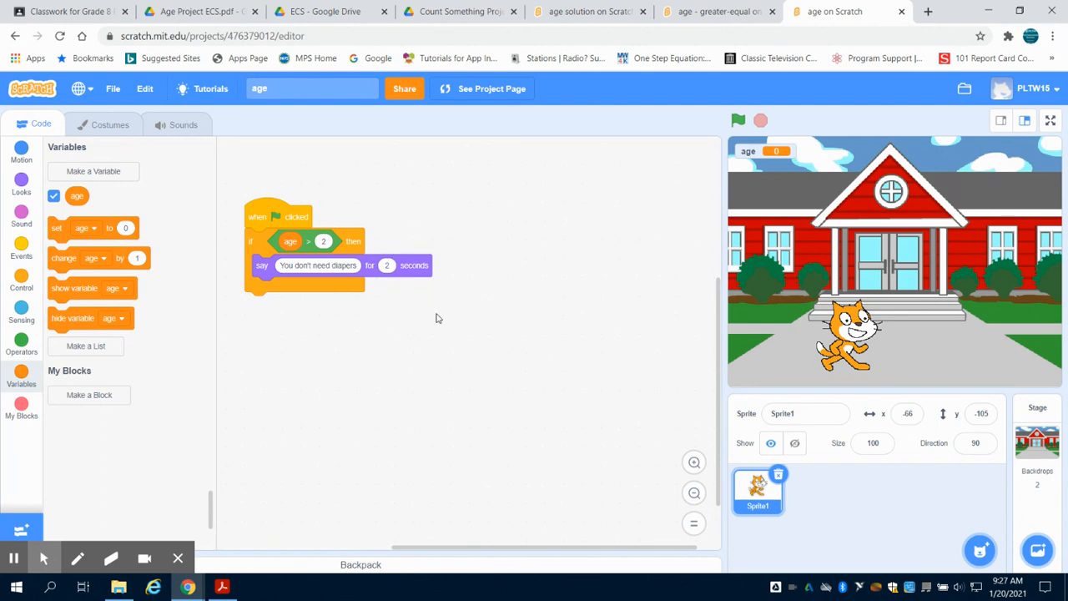
pyautogui.moveTo(547, 269)
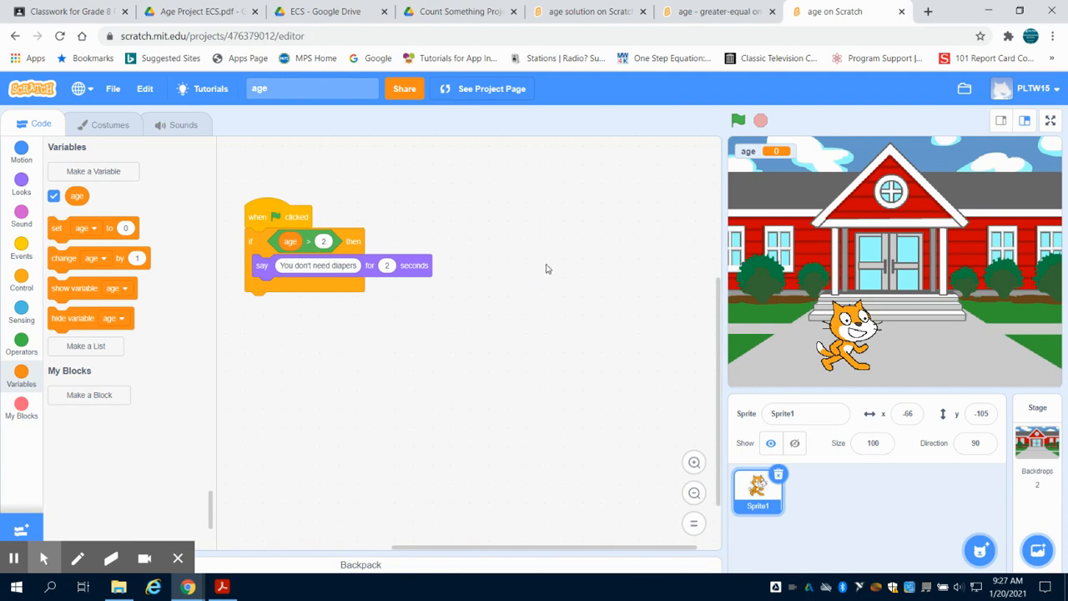
pyautogui.moveTo(794, 206)
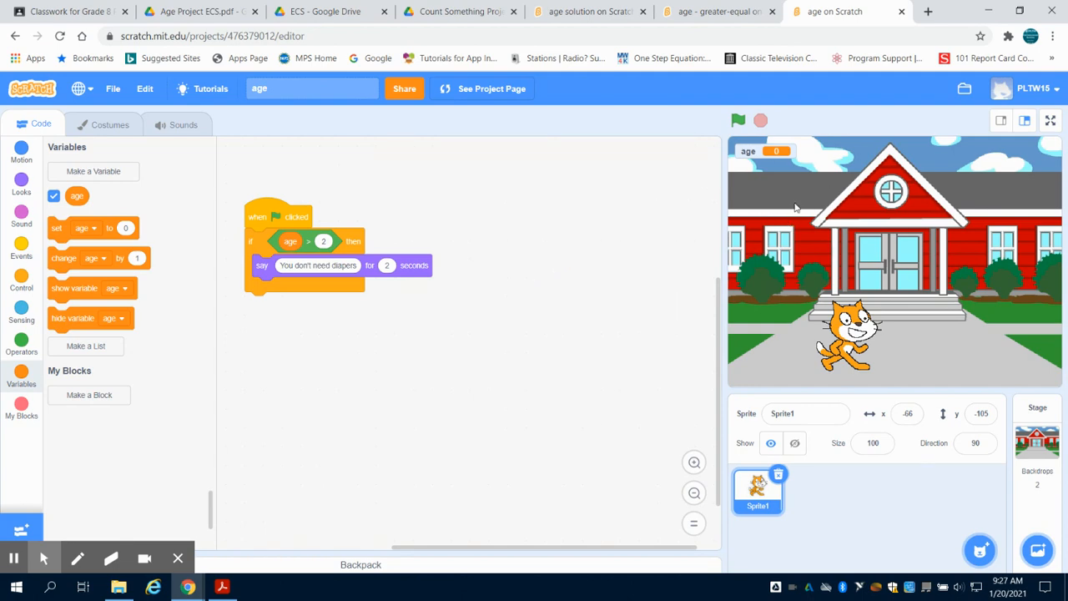
pyautogui.moveTo(754, 158)
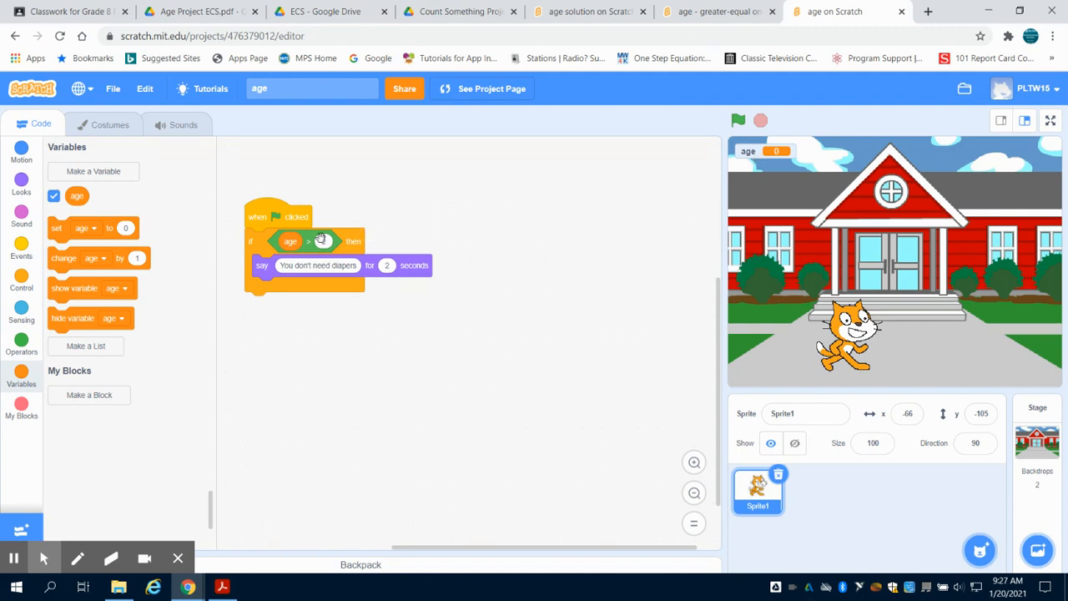
pyautogui.moveTo(323, 241)
pyautogui.write('2')
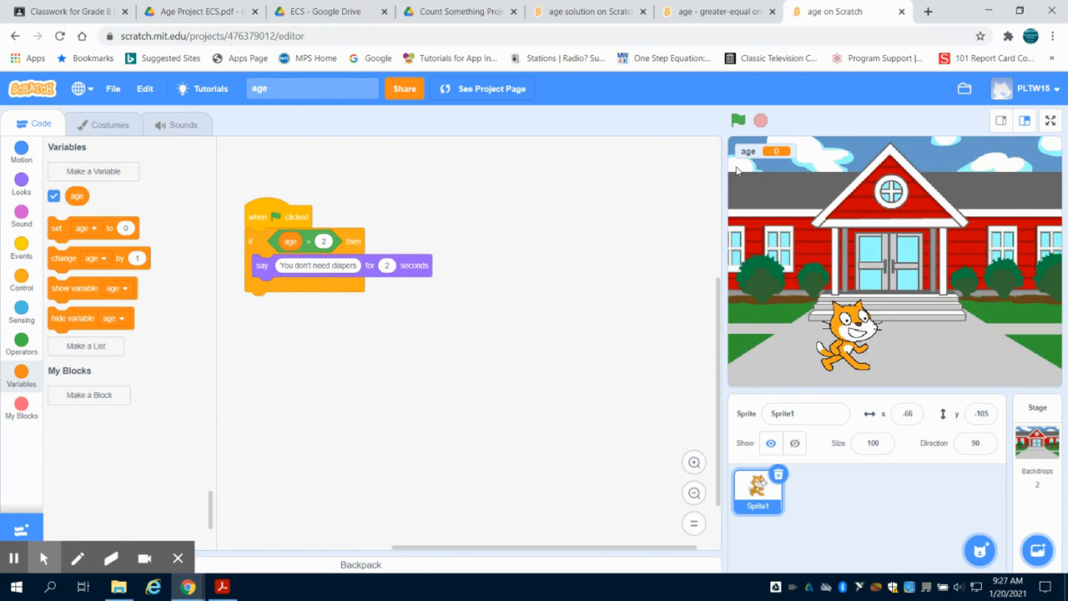
pyautogui.rightClick(747, 150)
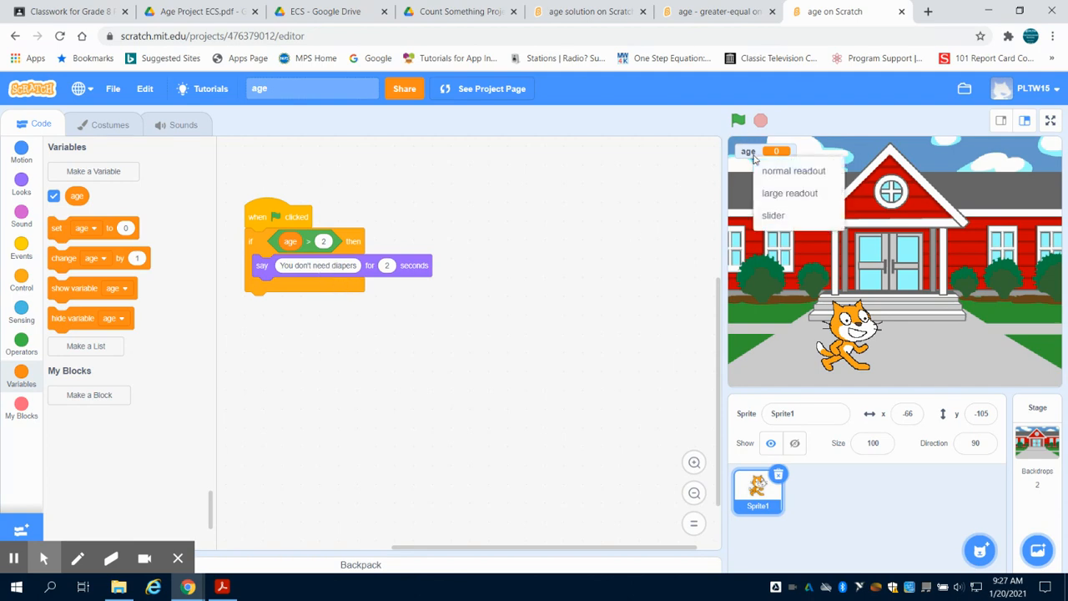
pyautogui.click(787, 194)
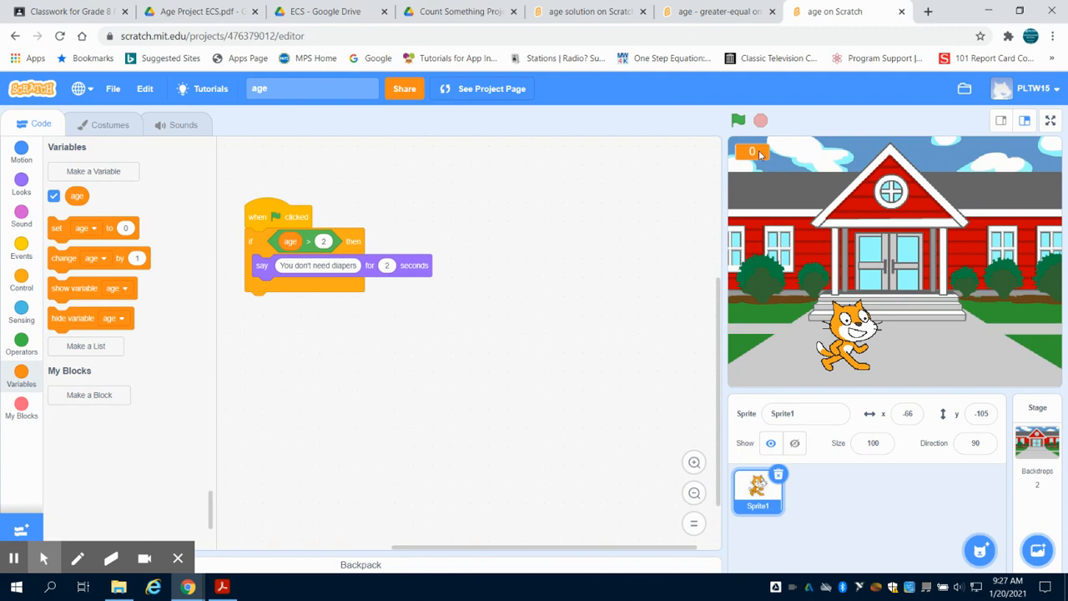
pyautogui.rightClick(750, 150)
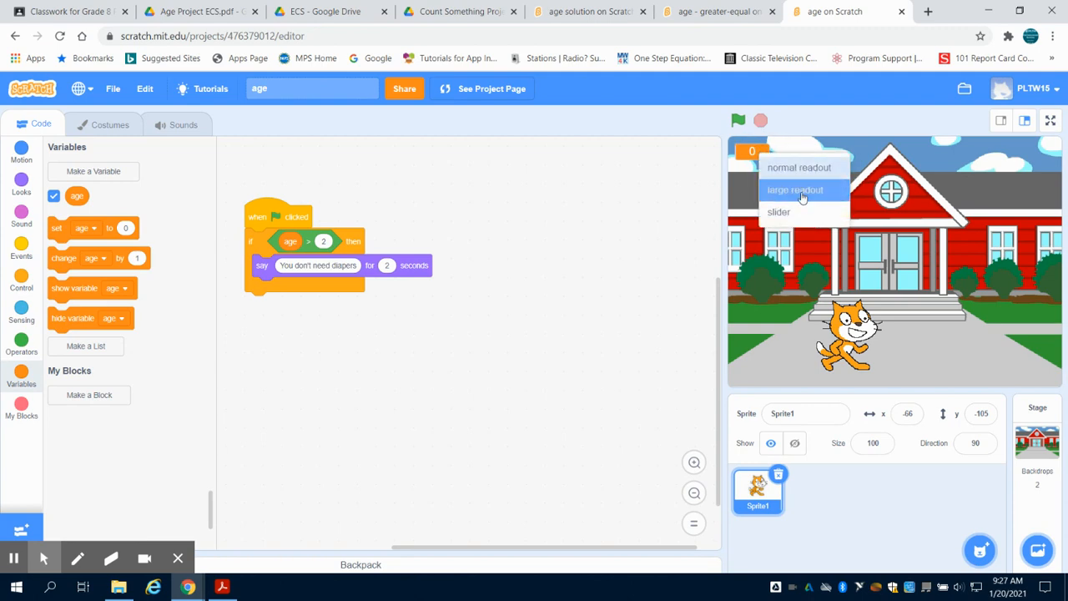
pyautogui.click(778, 211)
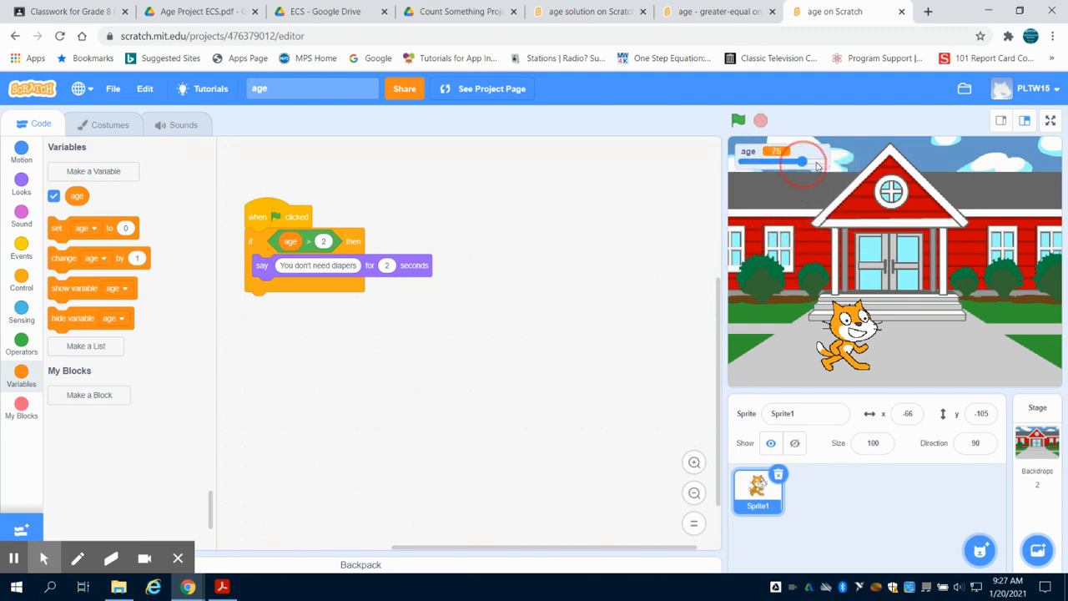
pyautogui.moveTo(801, 160); pyautogui.dragTo(777, 160)
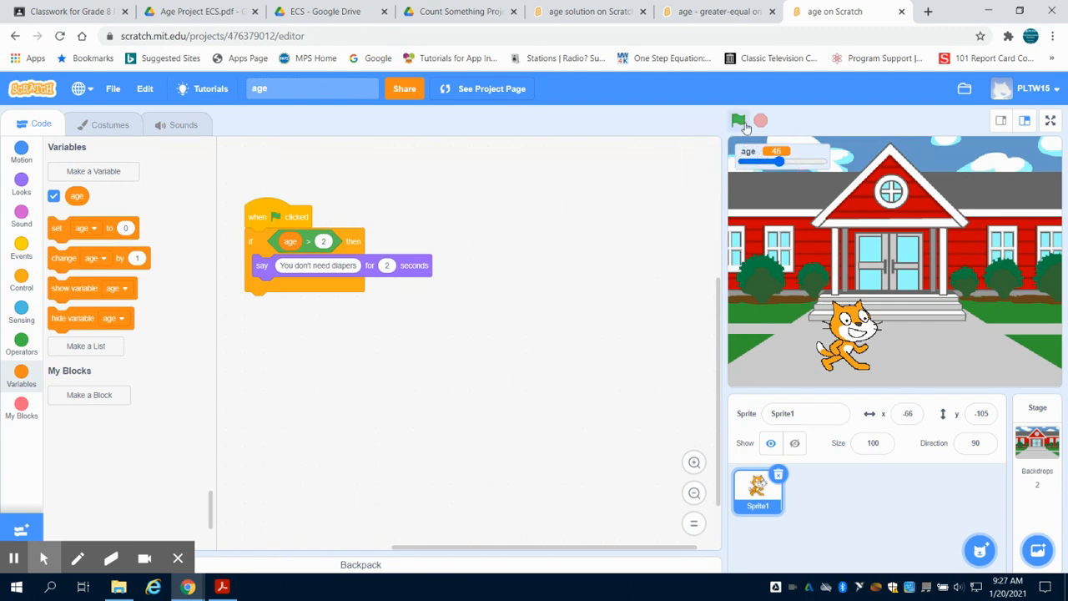
# Run the project from the green flag with the age slider at 0.
pyautogui.click(738, 120)
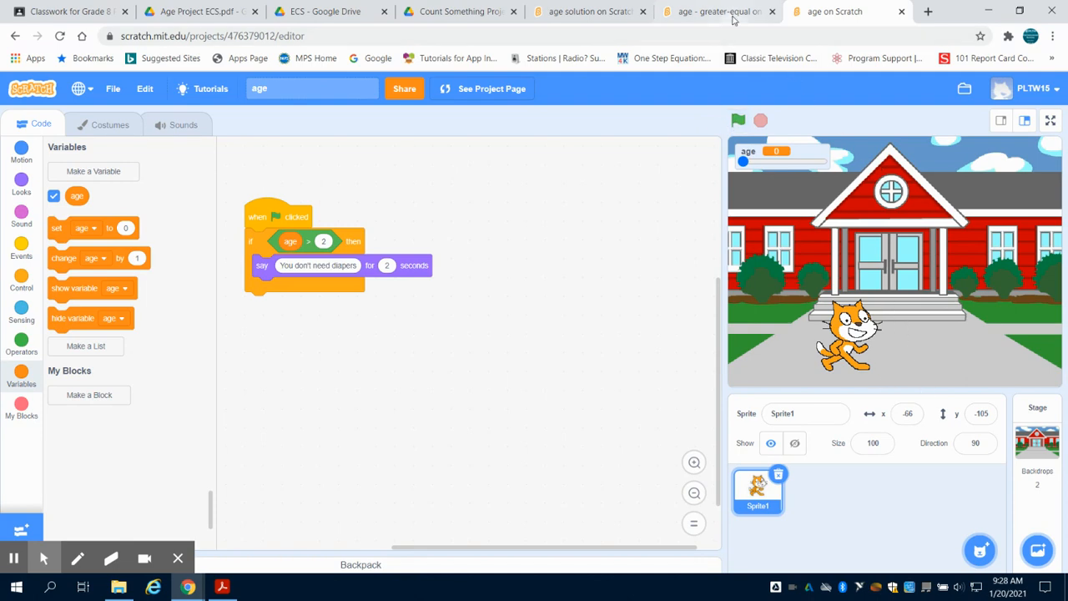
# In the 'age - greater-equal' project, lower the age slider and run the age > 3 or = 3 check.
pyautogui.click(714, 10)
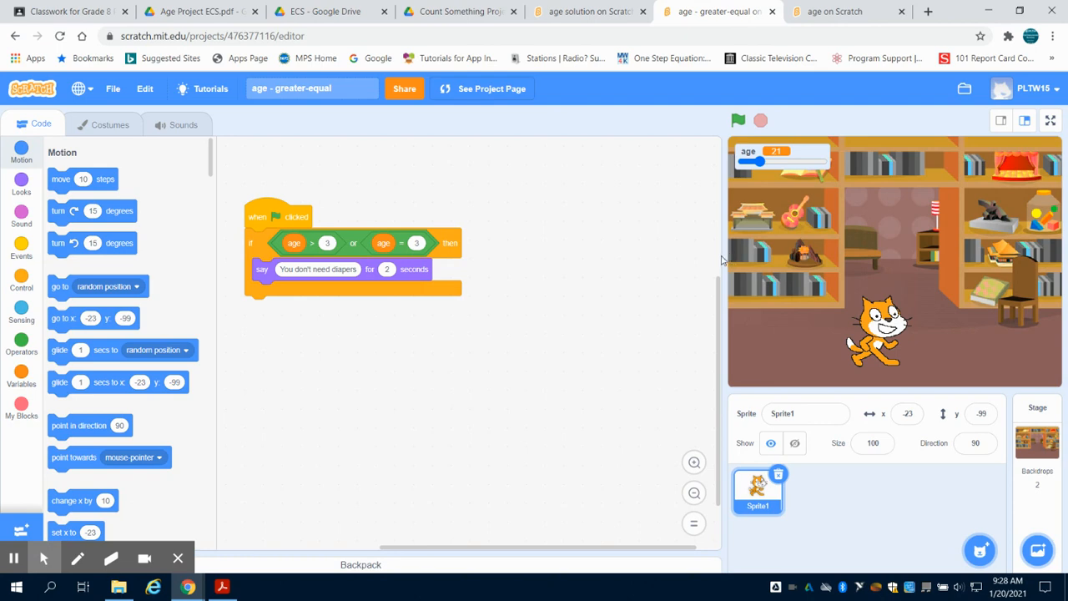
pyautogui.moveTo(822, 355)
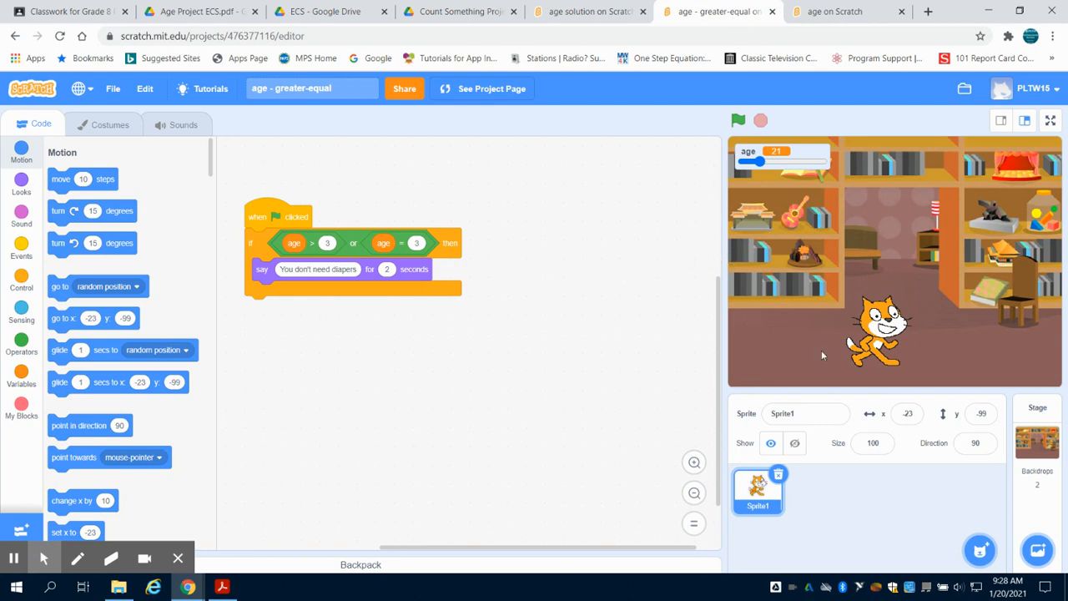
pyautogui.moveTo(754, 164); pyautogui.dragTo(744, 163)
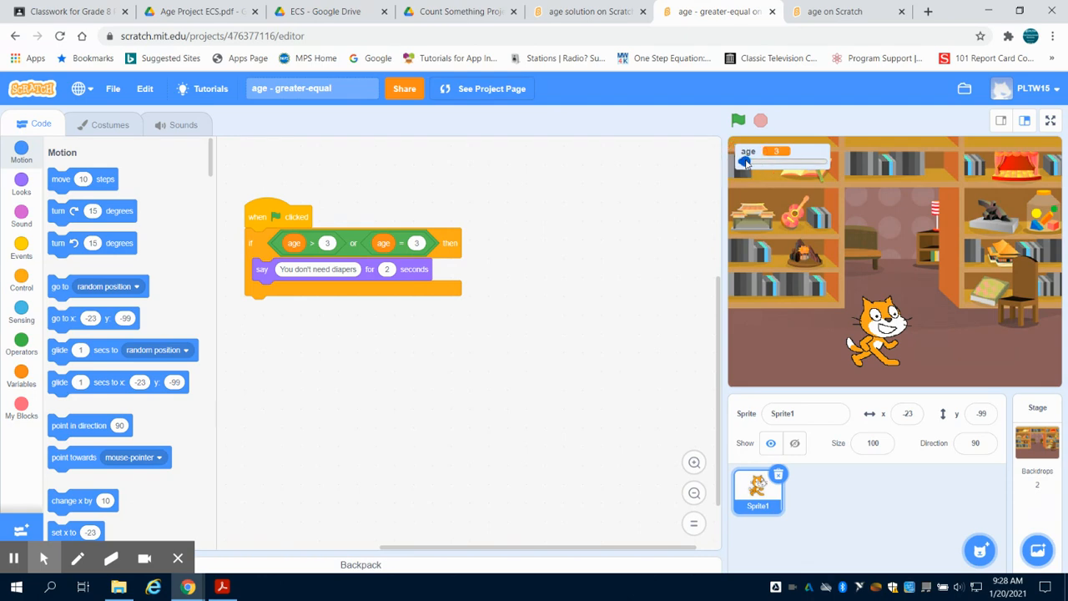
pyautogui.click(737, 121)
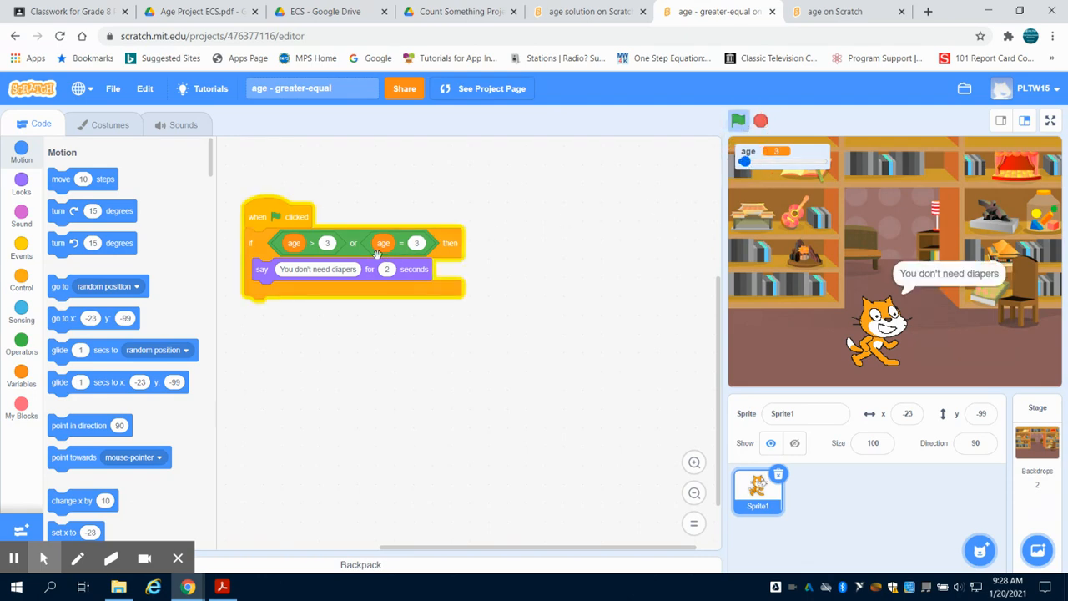
pyautogui.click(760, 120)
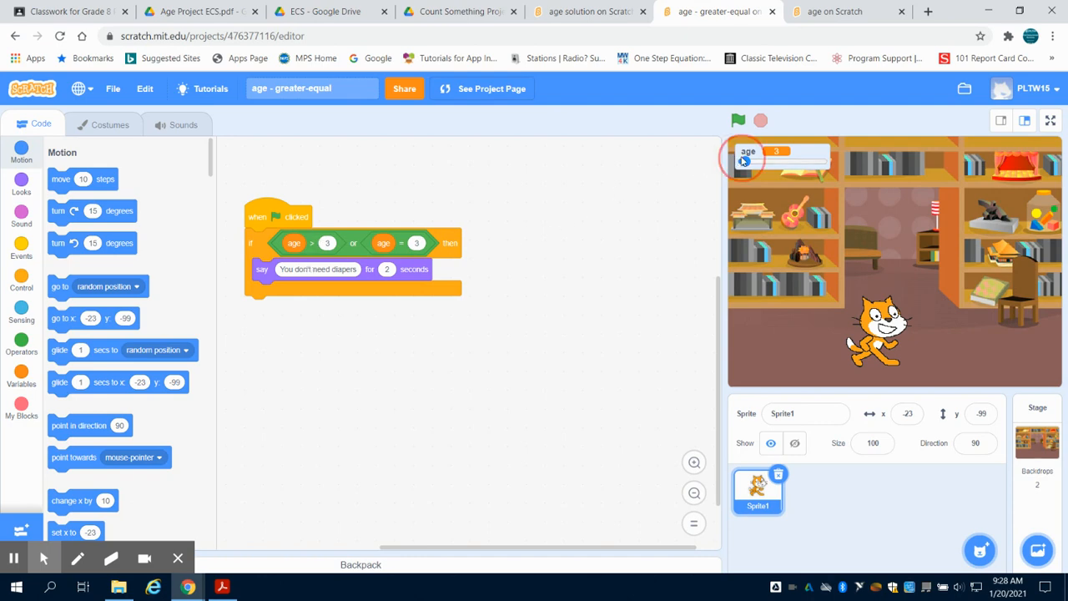
# Set age to 3 on the slider and run again to confirm 'You don't need diapers'.
pyautogui.click(737, 120)
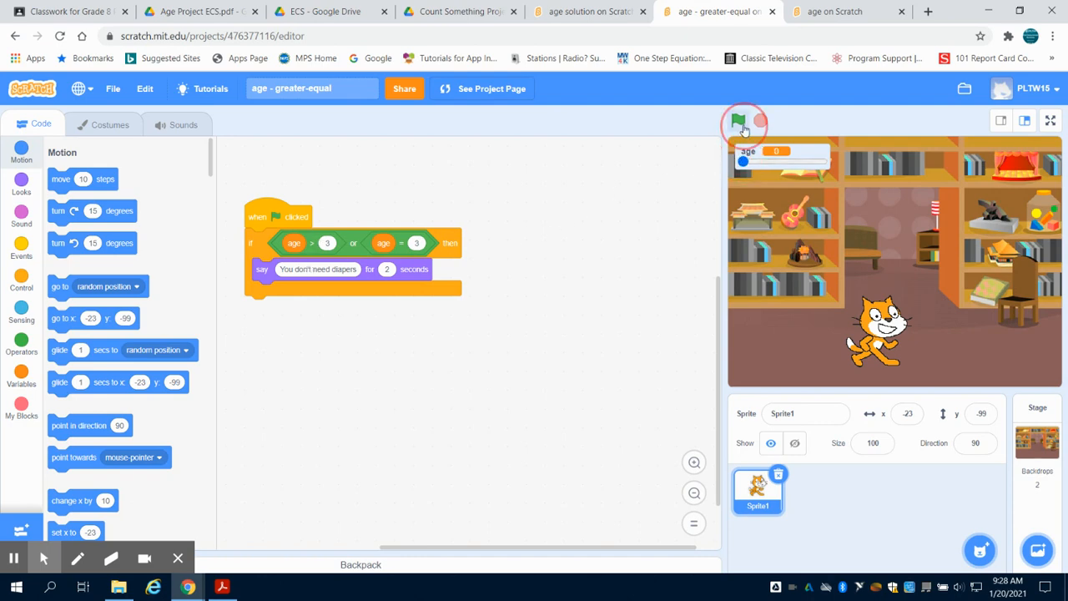
pyautogui.click(738, 120)
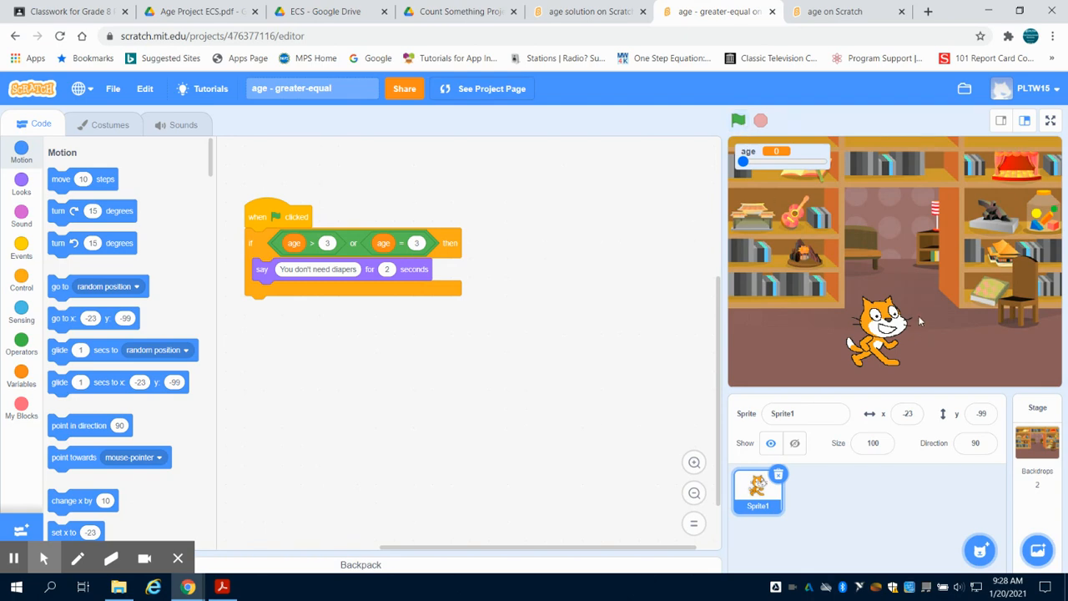
pyautogui.moveTo(514, 230)
pyautogui.write('2')
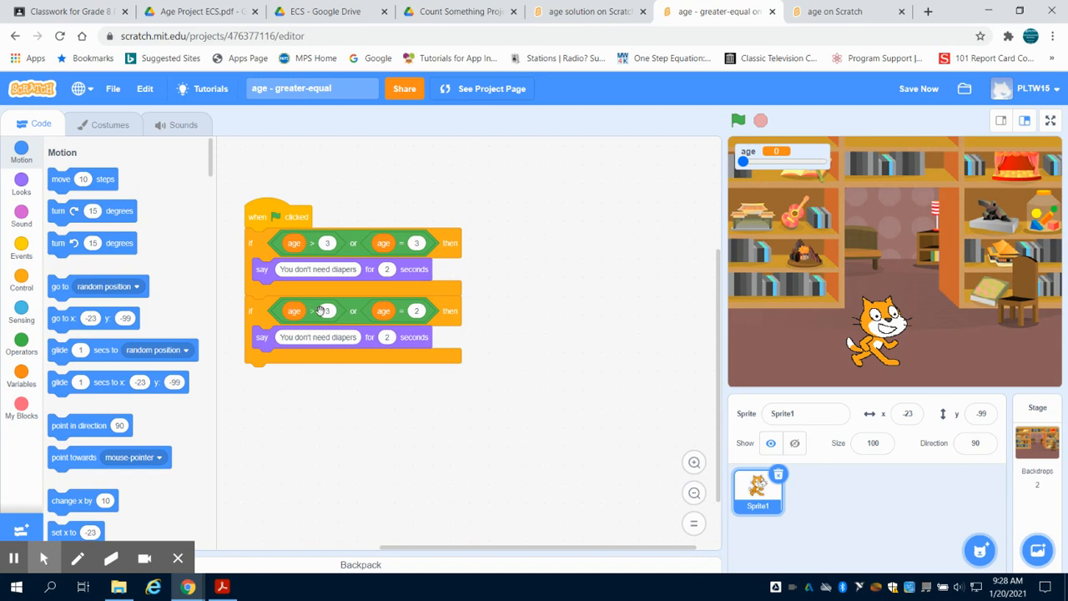
# Replace the second if's age > 3 check with an Operators less-than comparison on age.
pyautogui.moveTo(294, 310); pyautogui.dragTo(303, 402)
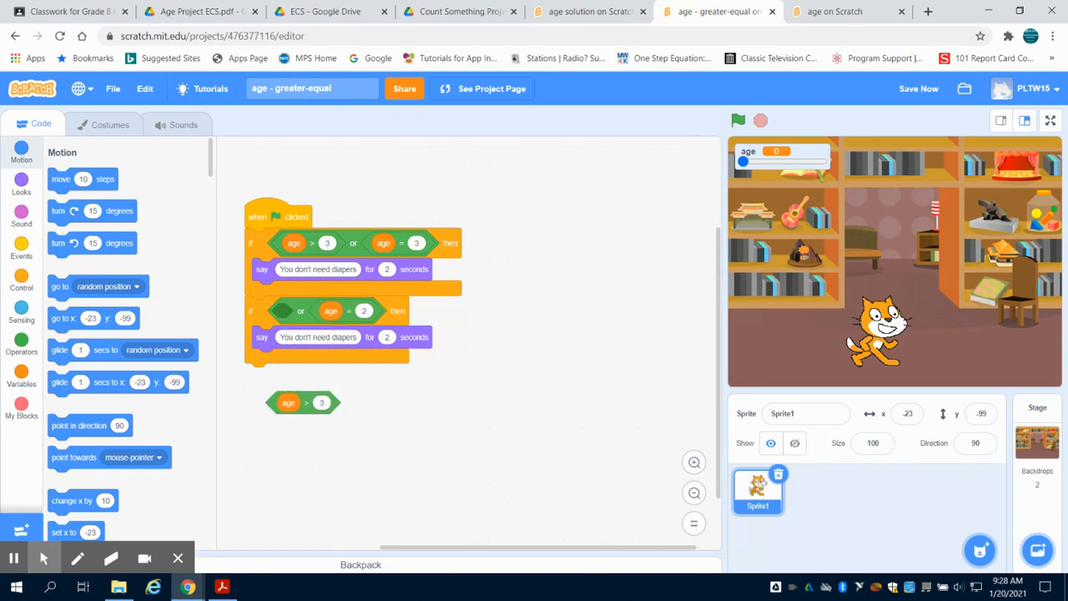
pyautogui.click(20, 340)
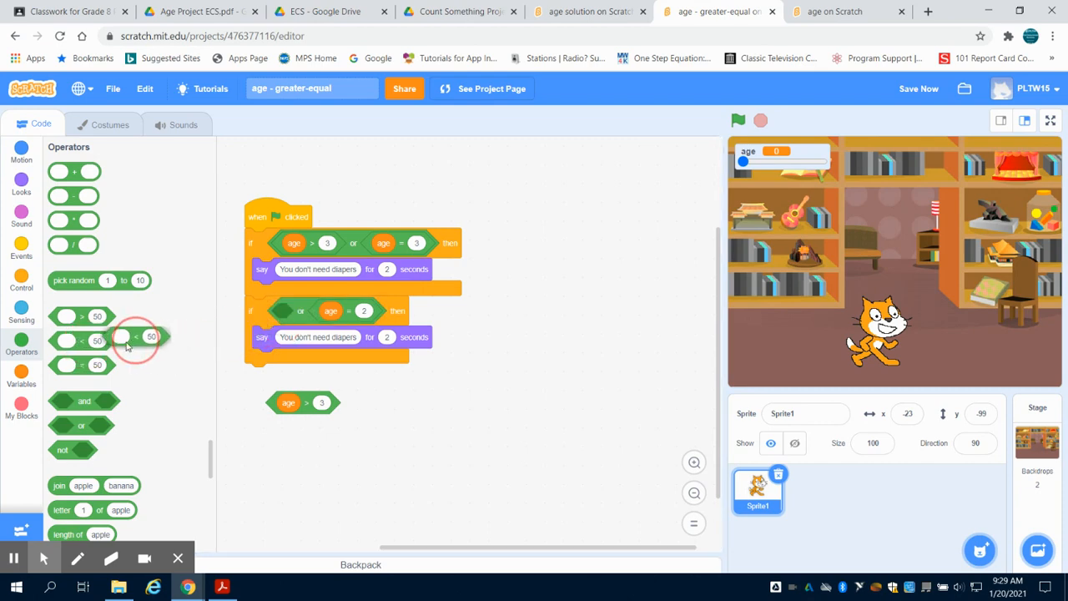
pyautogui.moveTo(80, 340); pyautogui.dragTo(280, 314)
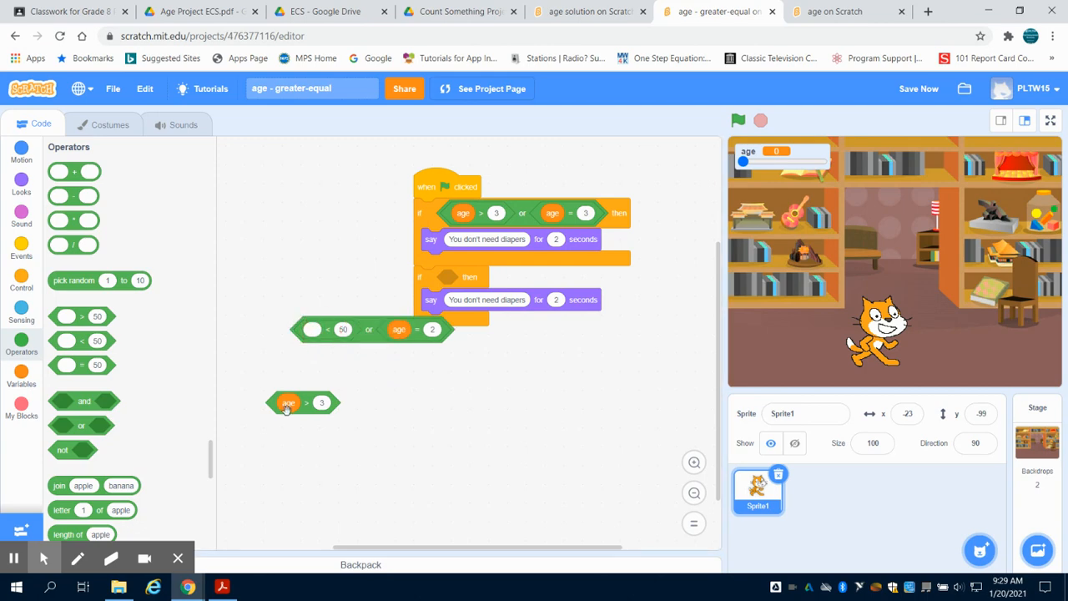
pyautogui.moveTo(287, 402); pyautogui.dragTo(315, 328)
pyautogui.write('2')
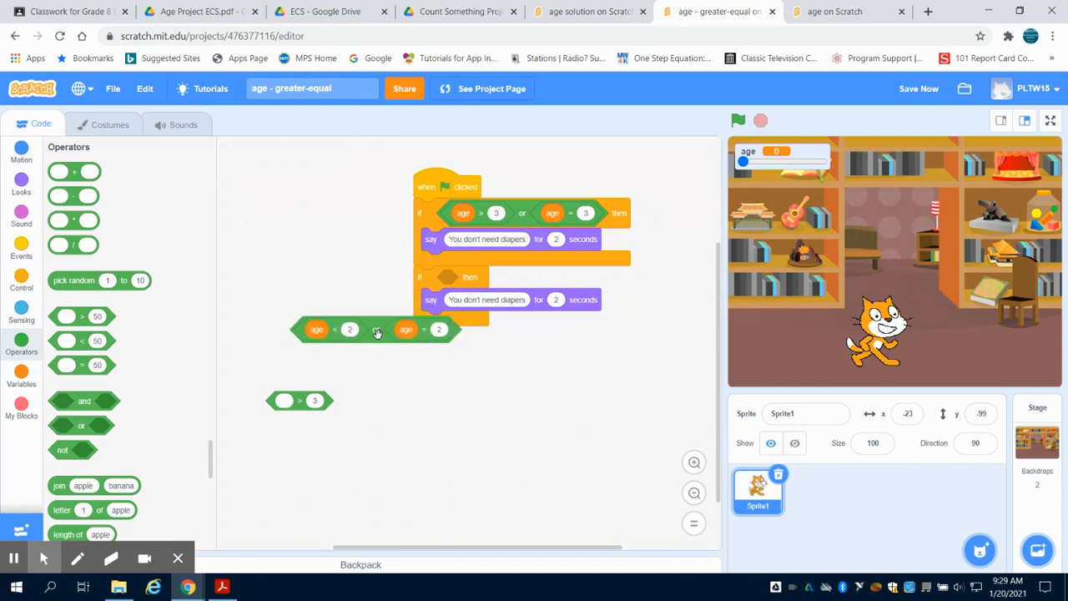
# Snap the 'age < 2 or age = 2' condition into the second if block.
pyautogui.moveTo(375, 329); pyautogui.dragTo(447, 275)
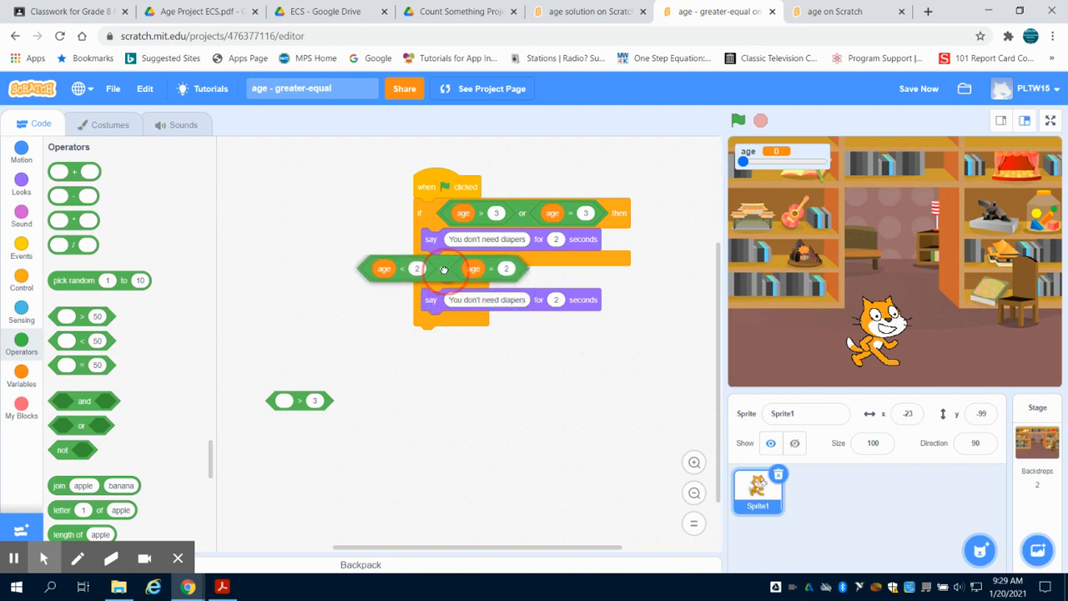
pyautogui.moveTo(444, 267); pyautogui.dragTo(514, 280)
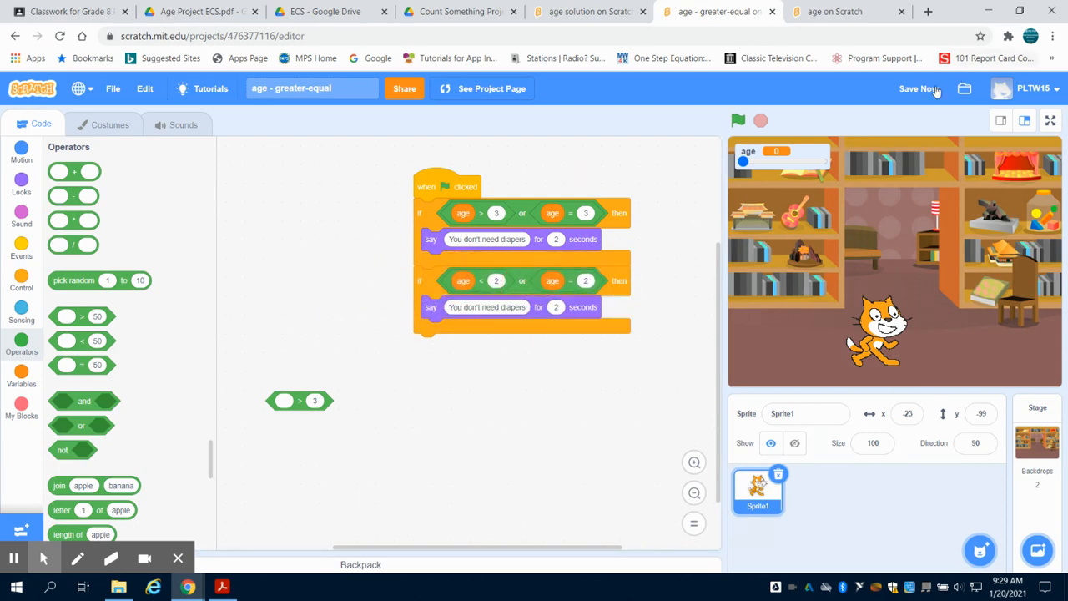
# Change the second if's say text to 'You need diapers' and run the project.
pyautogui.click(738, 120)
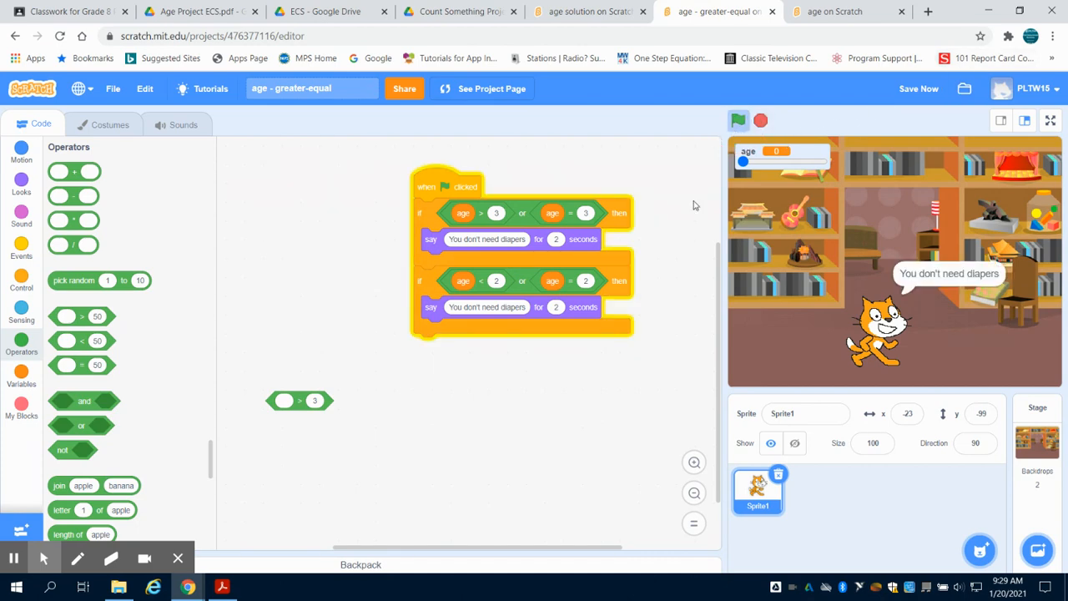
pyautogui.click(761, 120)
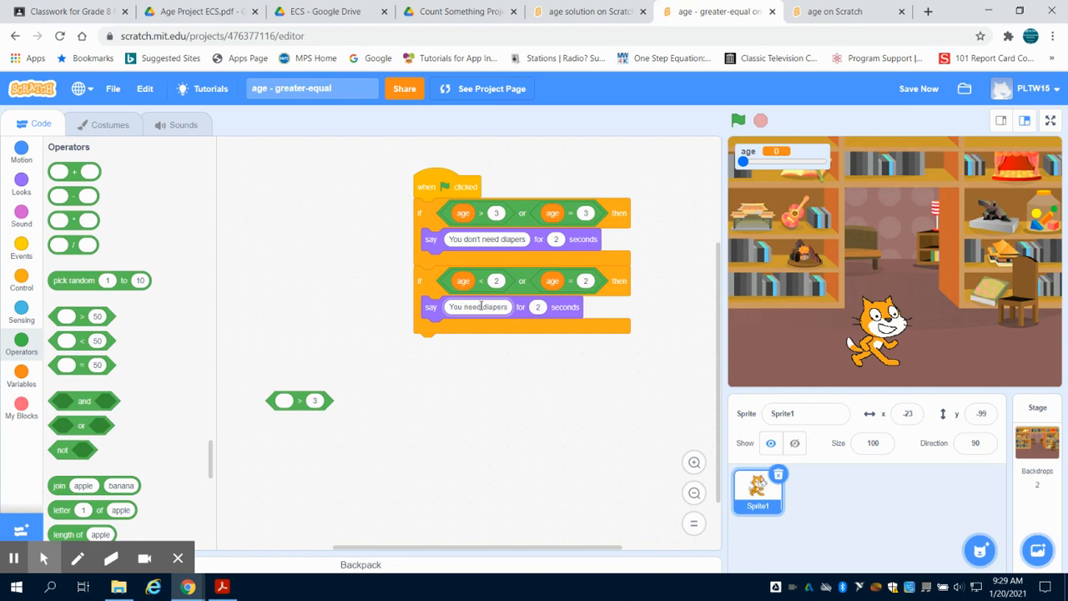
pyautogui.click(737, 120)
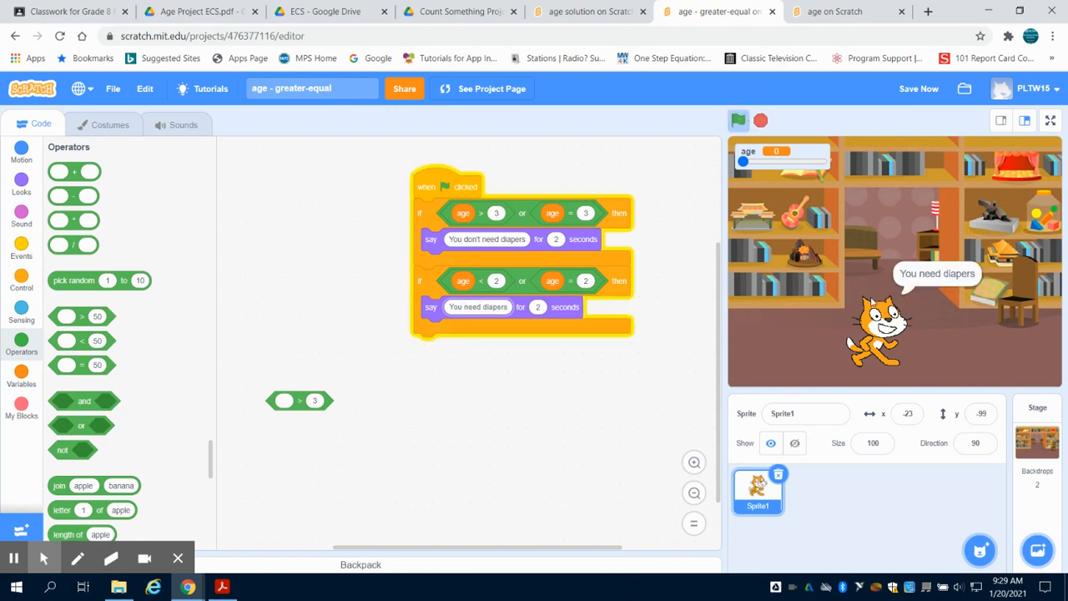
pyautogui.click(737, 120)
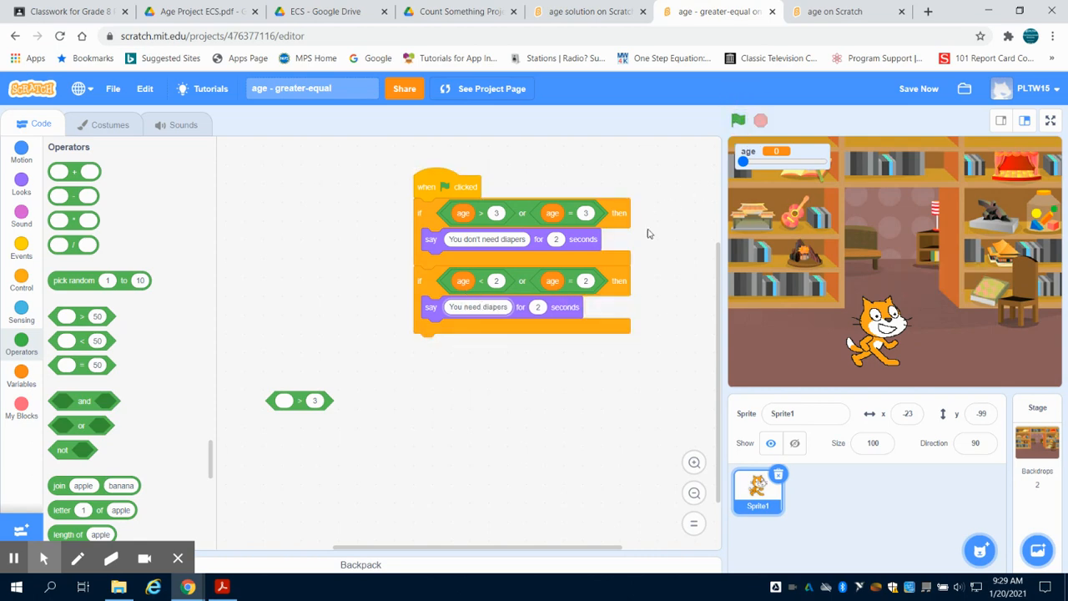
# Raise the age slider and run again to check the other message, ending on Variables.
pyautogui.click(737, 120)
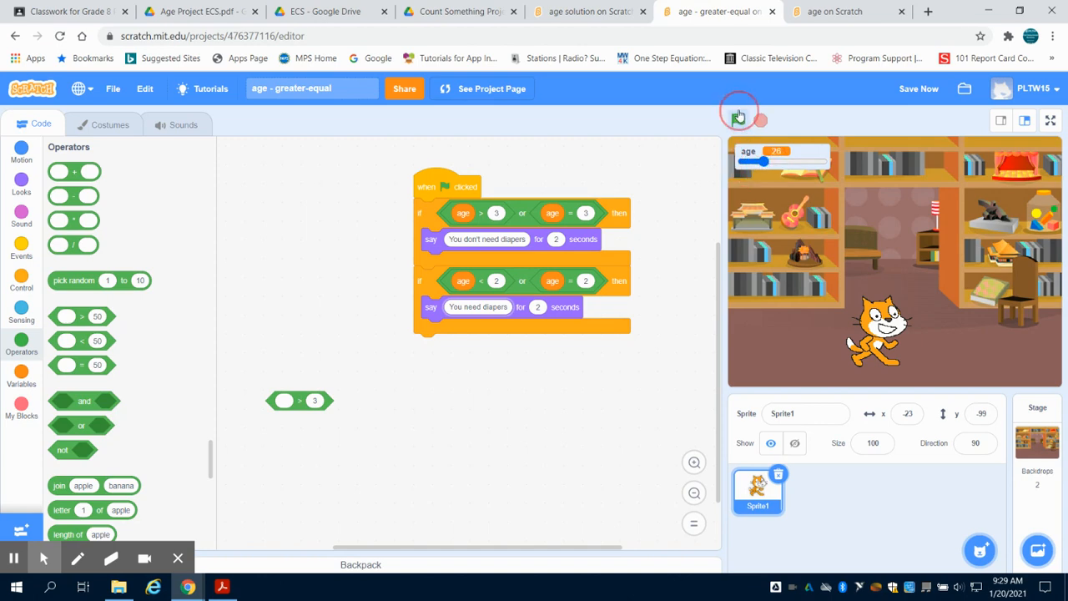
pyautogui.click(738, 120)
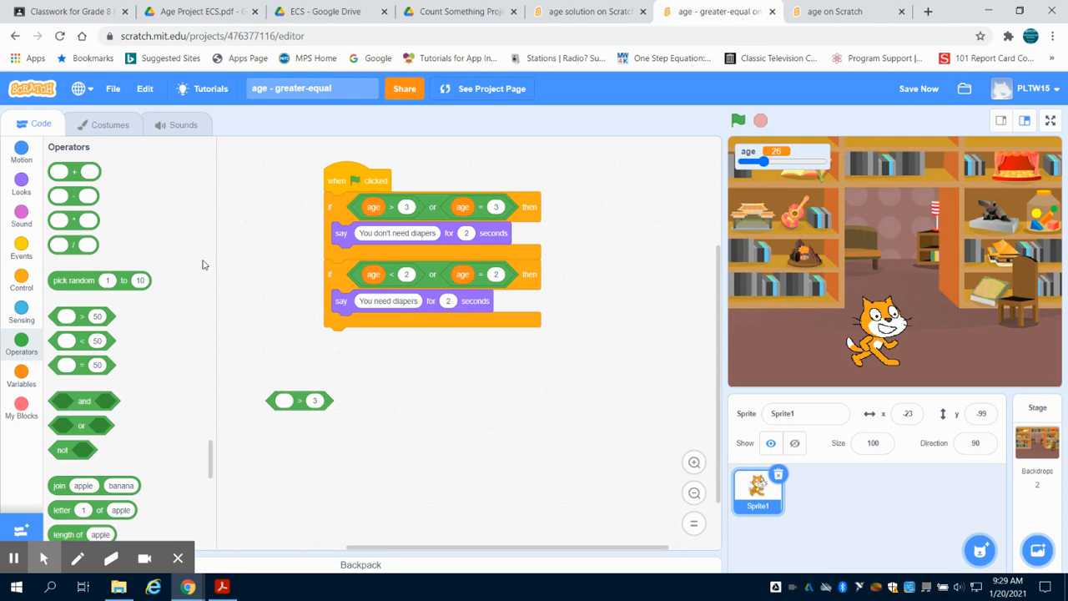
pyautogui.click(20, 374)
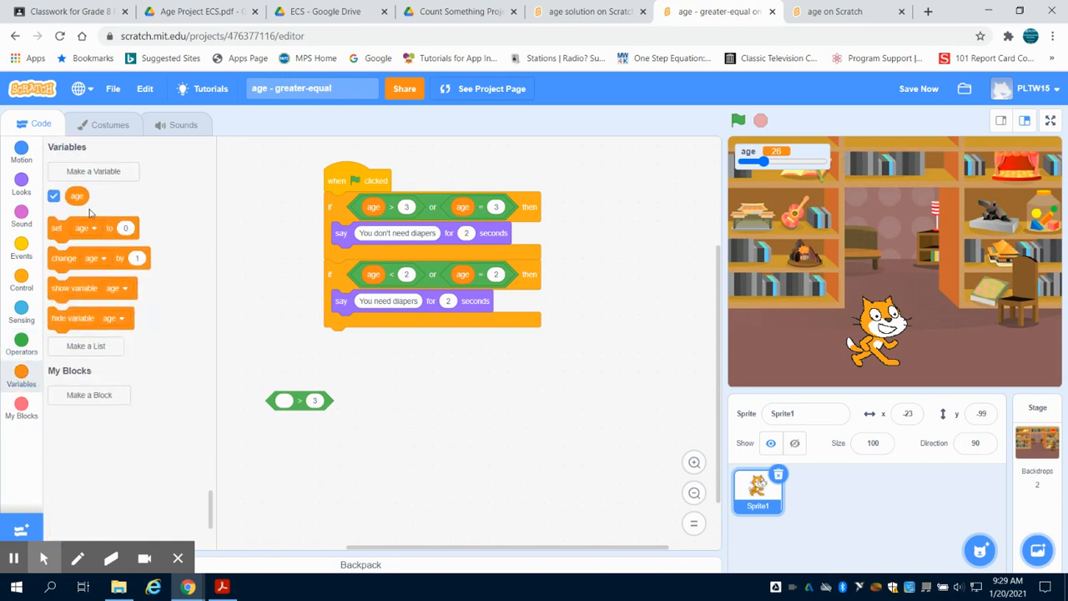